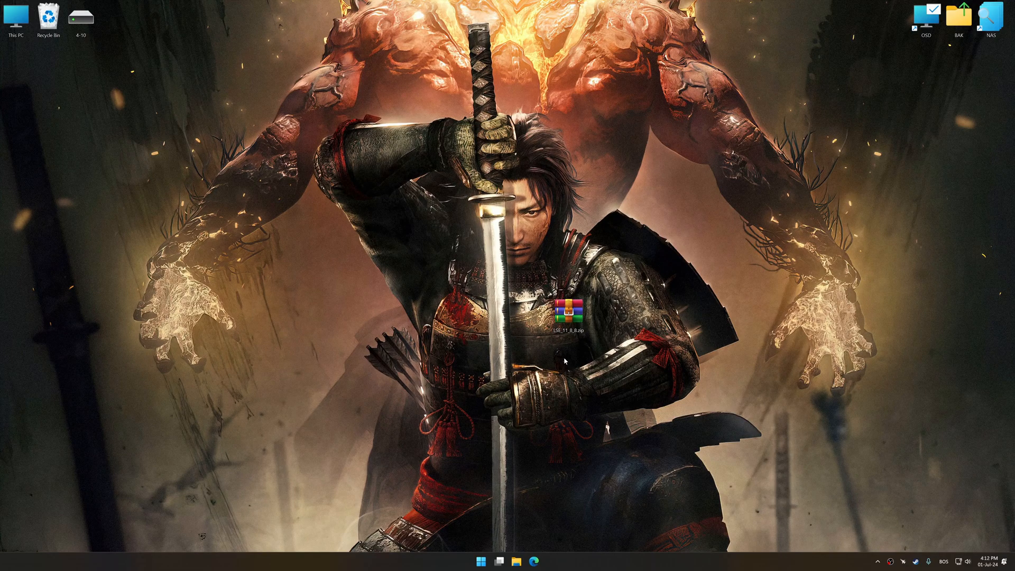
- Extract the Low Specs Experience archive on the desktop into its own folder with WinRAR
right_click(568, 315)
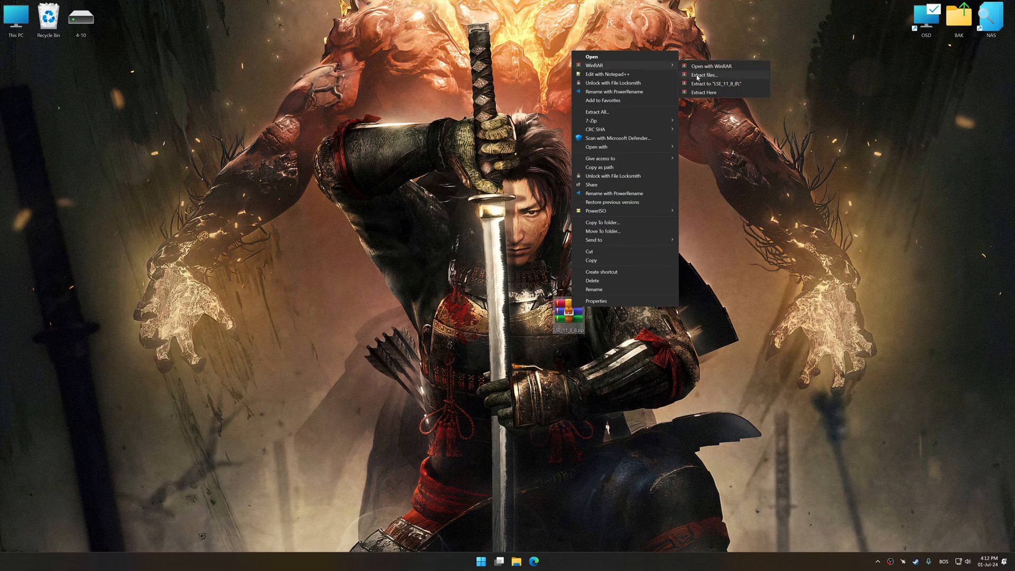
left_click(704, 92)
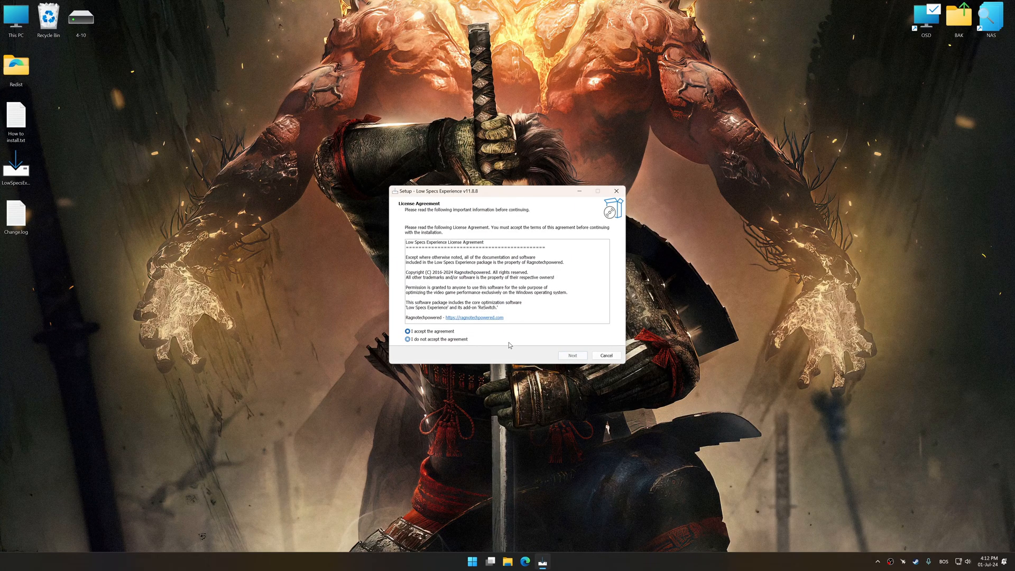
- Accept the license agreement and complete the Low Specs Experience installation
left_click(571, 355)
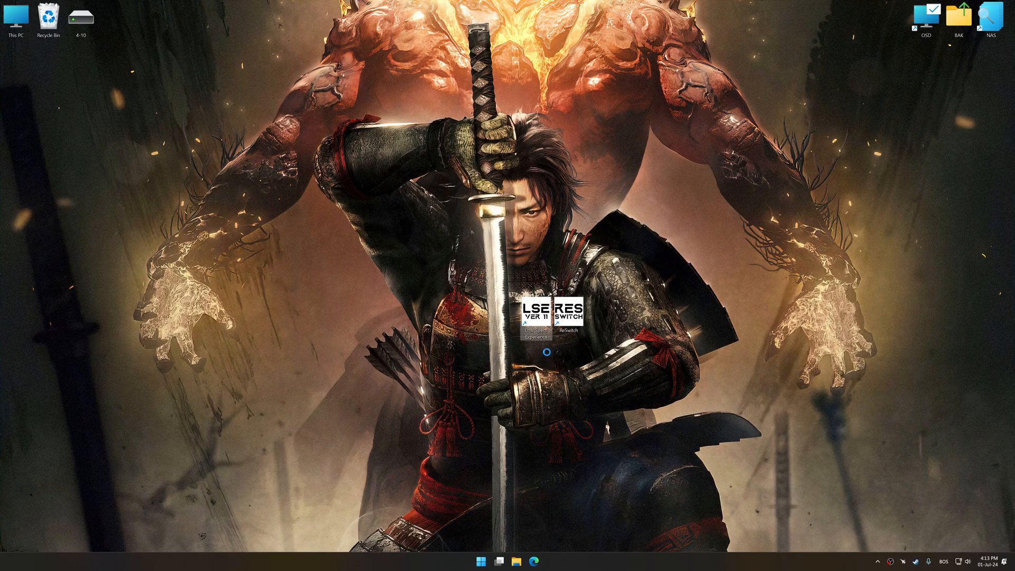
- Launch LSE and choose Nioh 2: The Complete Edition in the Optimization Catalog
double_click(542, 311)
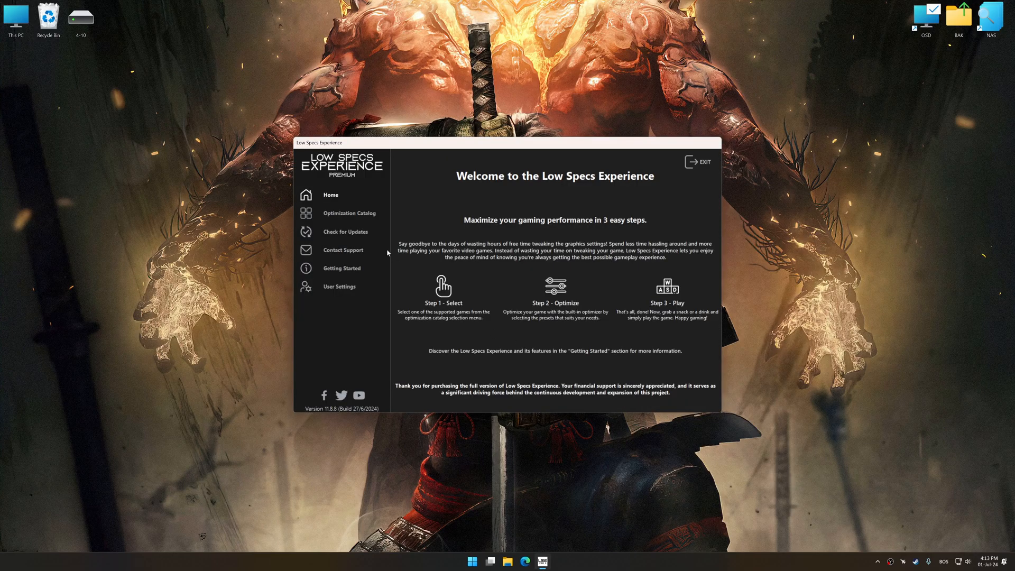
left_click(349, 213)
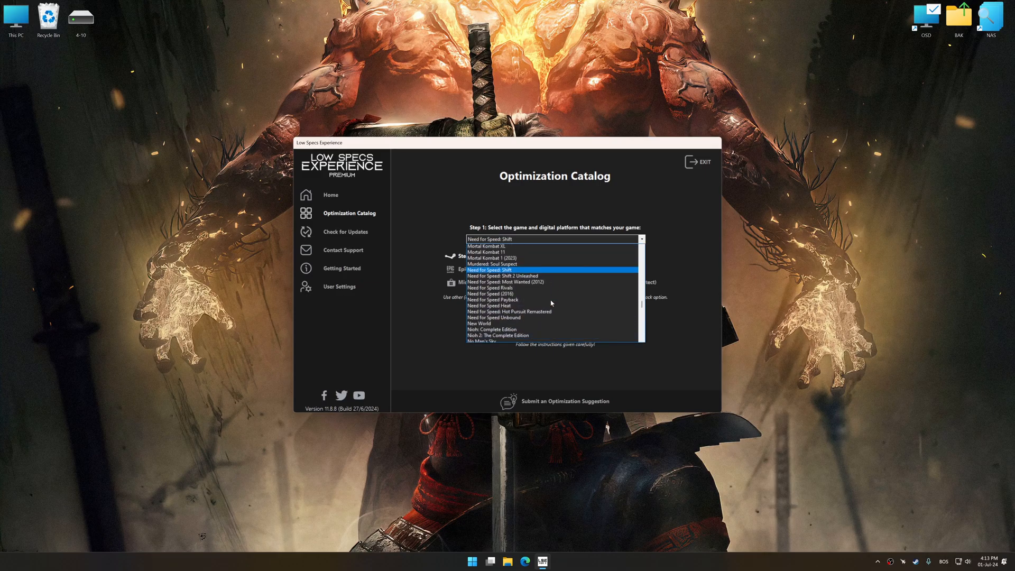
left_click(499, 335)
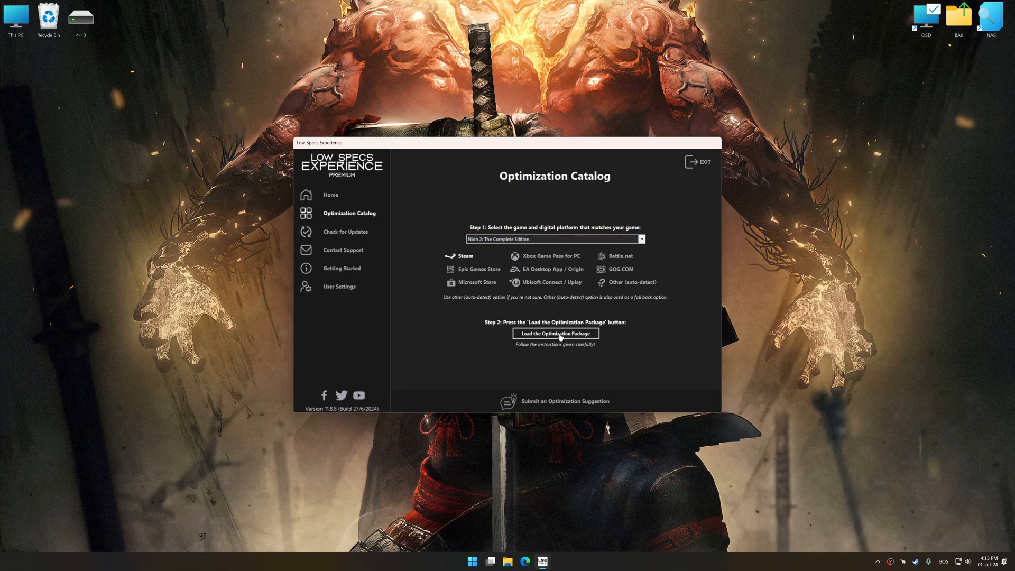
- Load the Nioh 2 optimization package and accept the Supported Game Version Detected notice
left_click(555, 333)
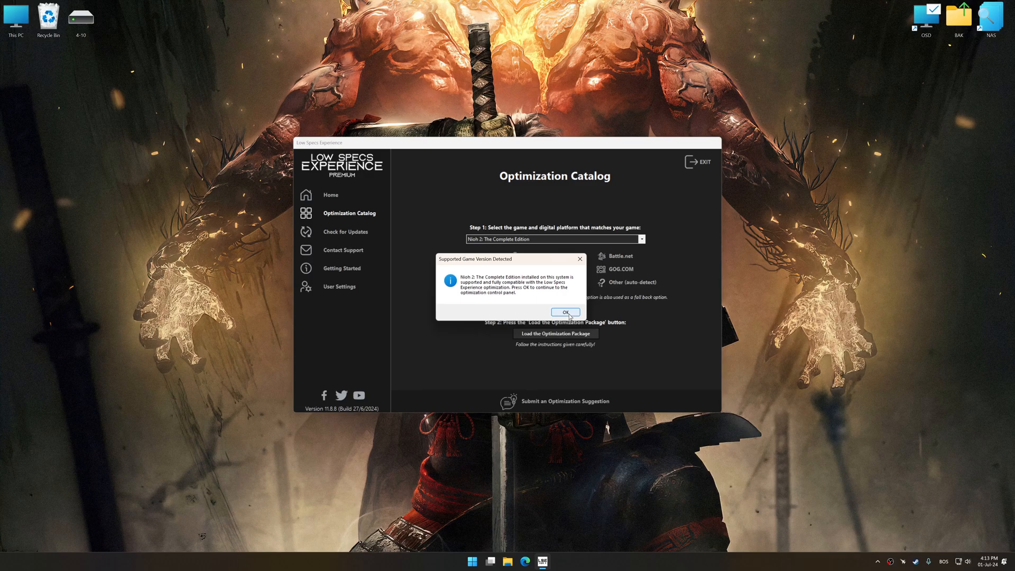
left_click(564, 313)
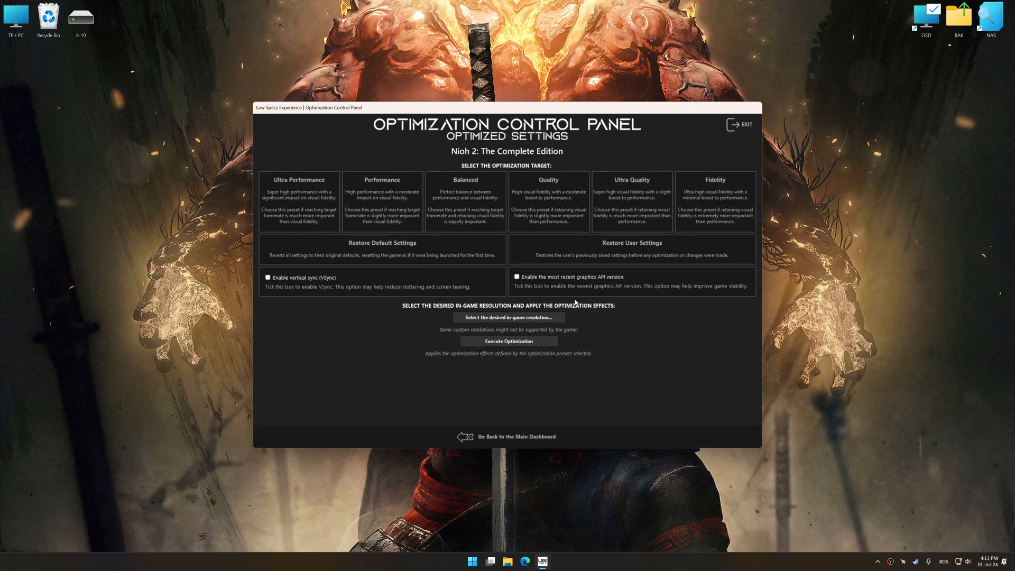
- Apply the Balanced preset at 3840x2160 to Nioh 2 and confirm the optimization
left_click(508, 317)
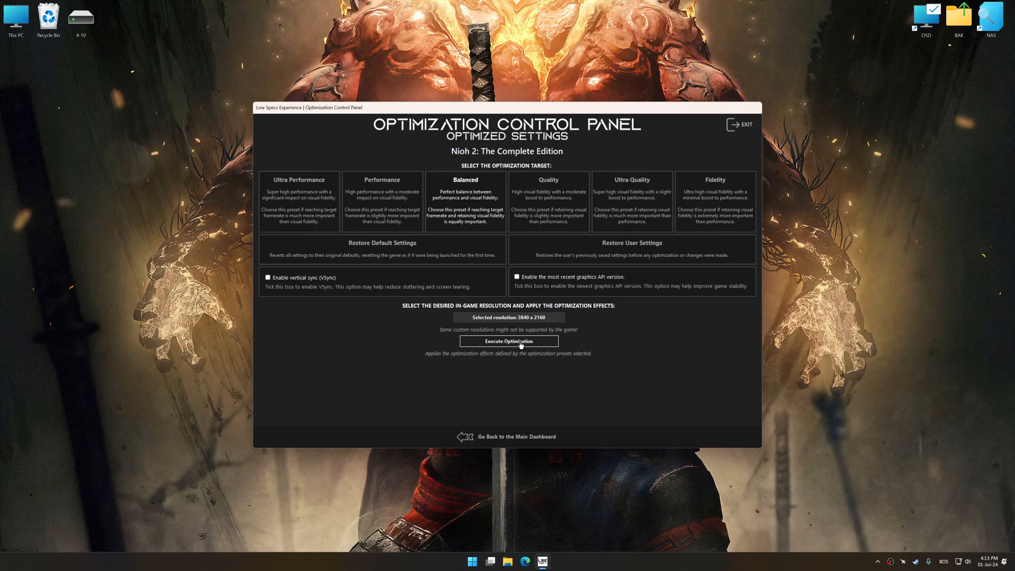
left_click(507, 341)
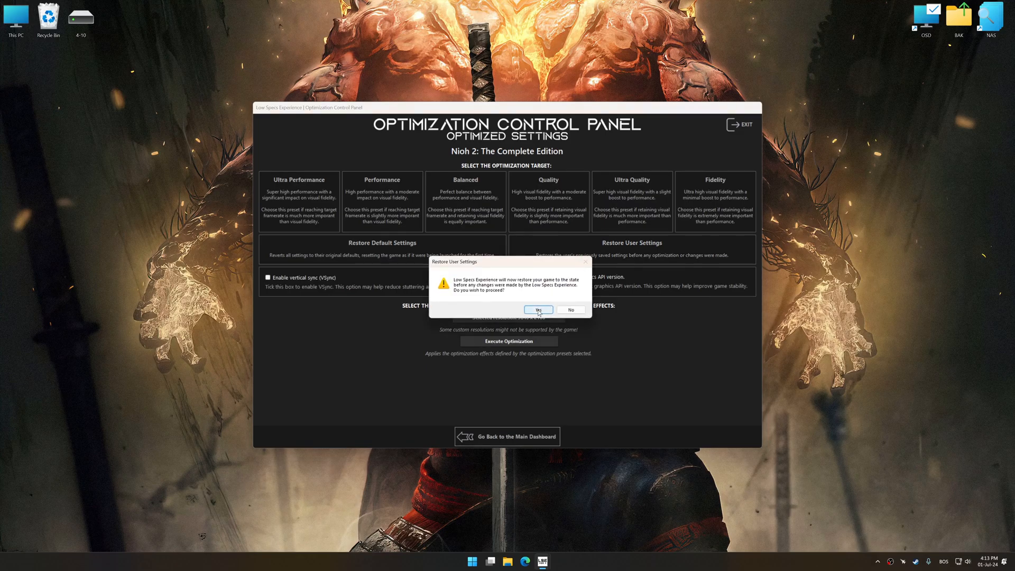
left_click(538, 309)
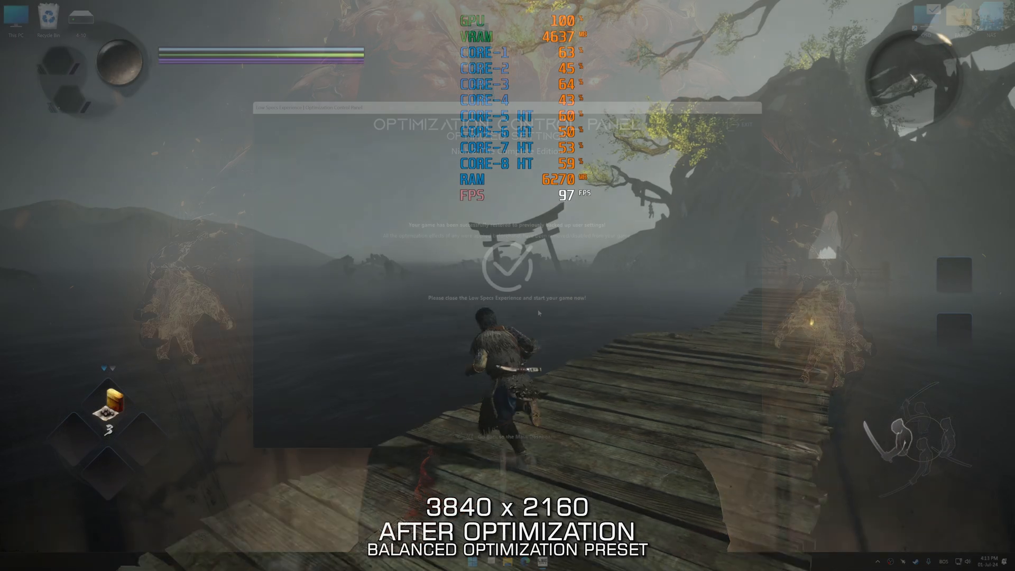